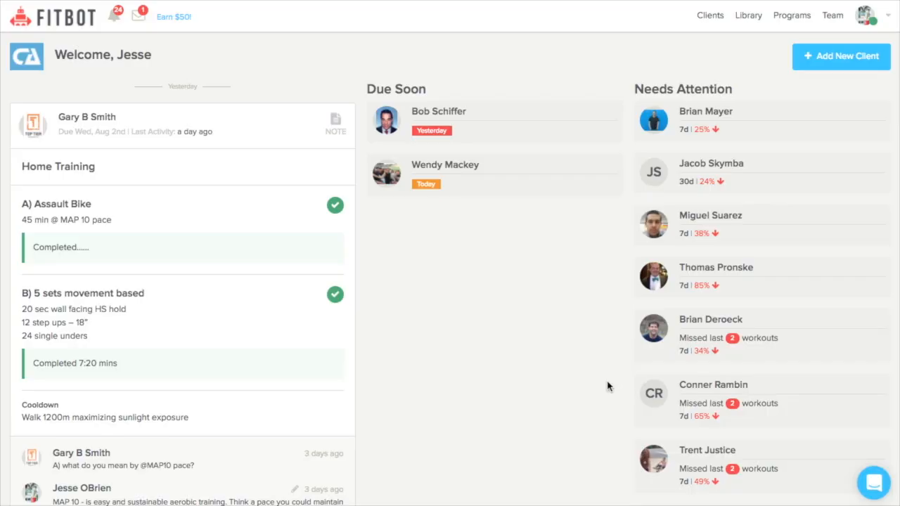
scroll(down, 3)
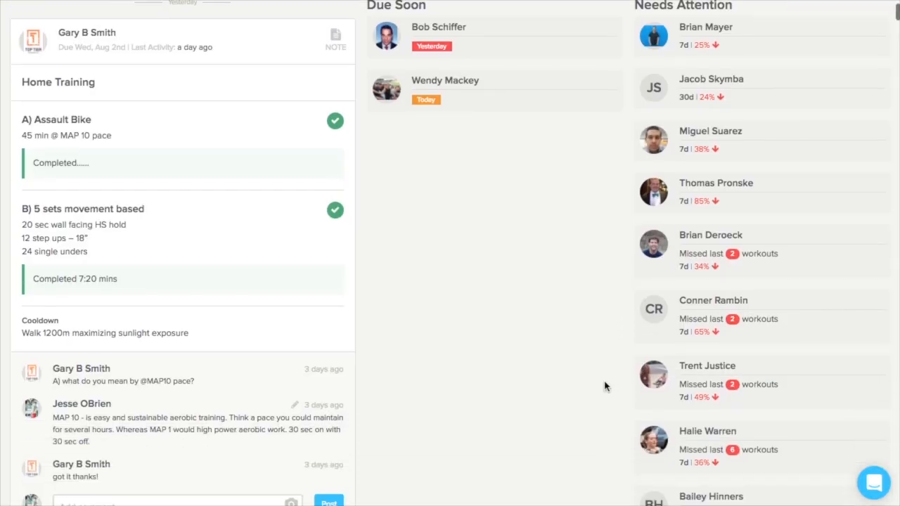
scroll(down, 3)
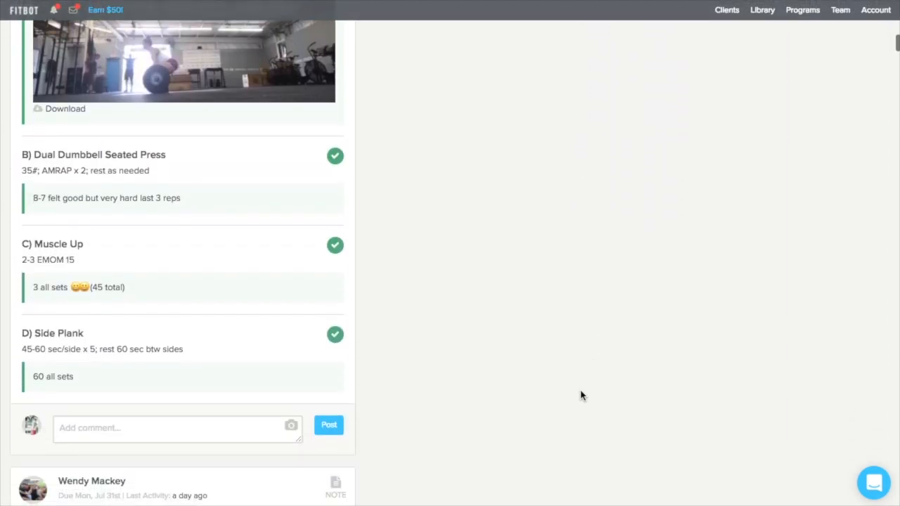
text(Great work A)
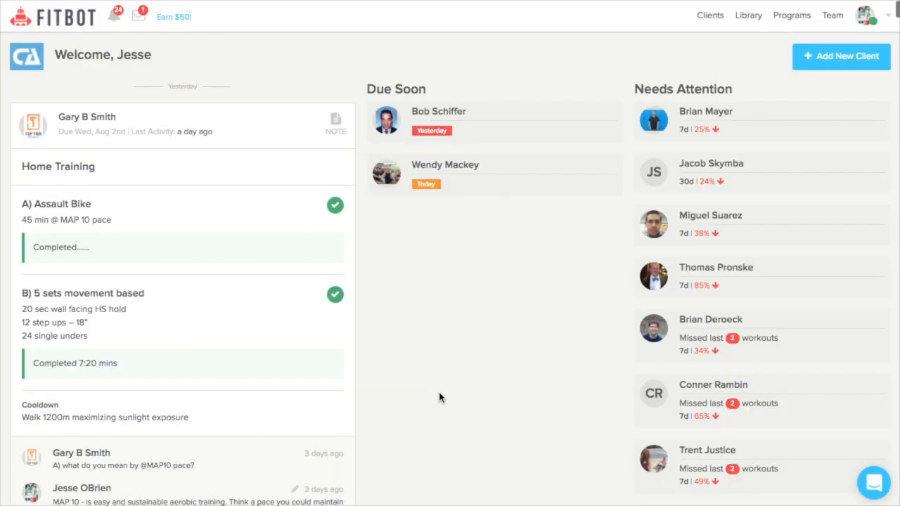
mouse_move(434, 398)
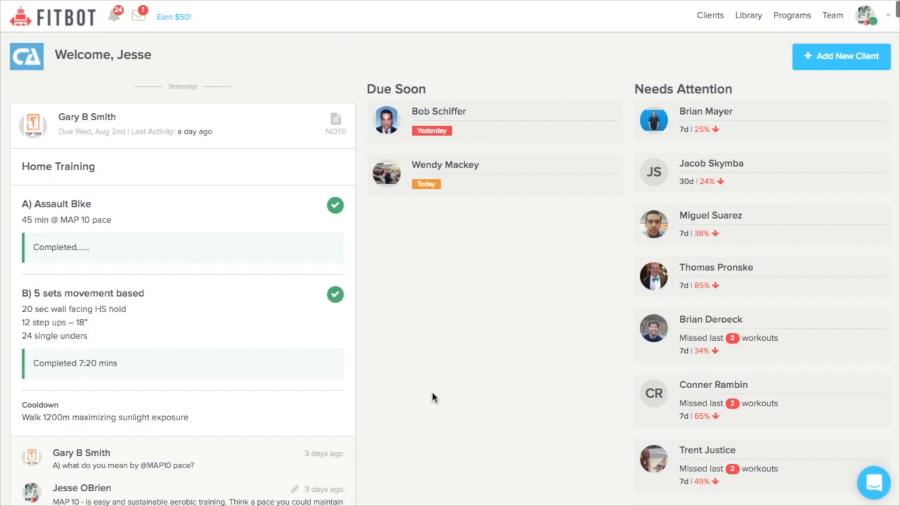
mouse_move(581, 383)
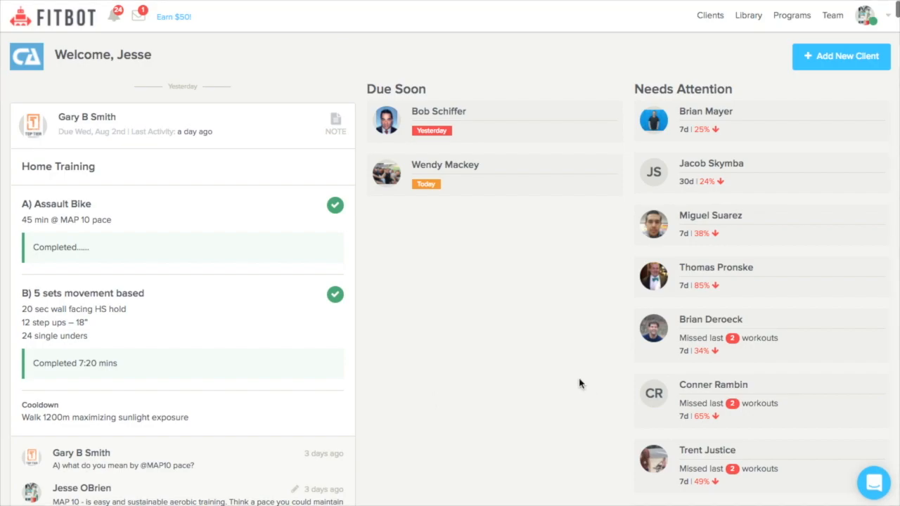
click(438, 111)
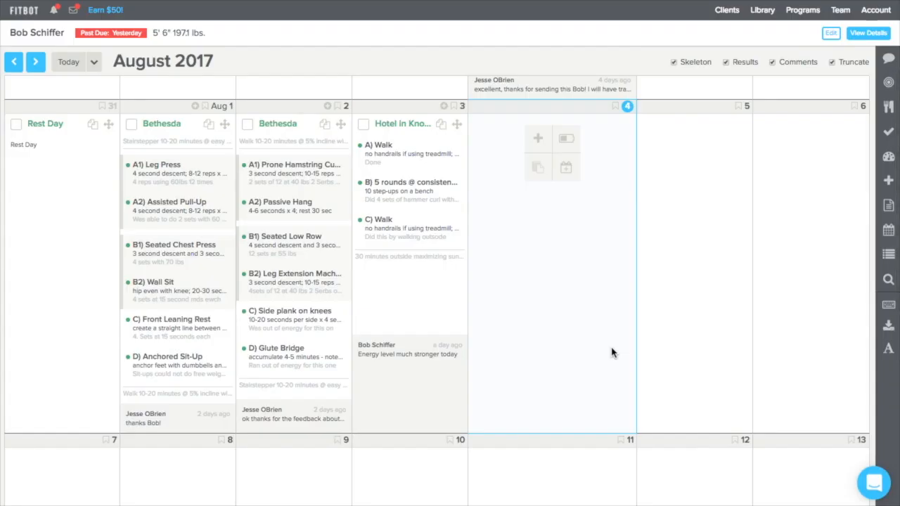
mouse_move(533, 297)
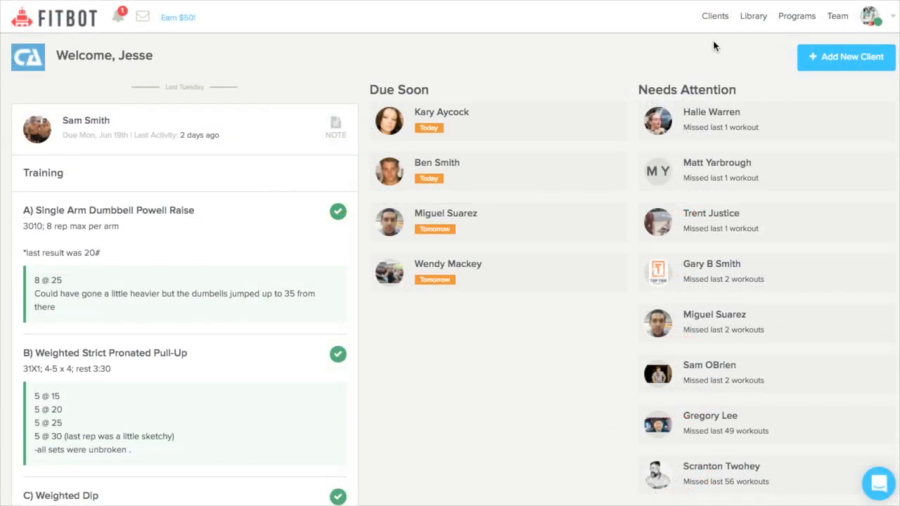
Show the client roster sorted alphabetically as a table, then go to the exercise Library
click(715, 16)
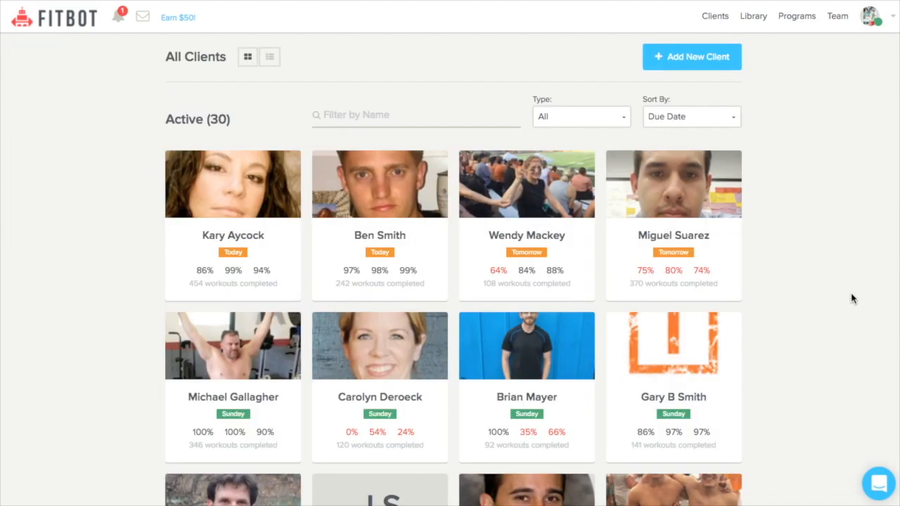
scroll(down, 3)
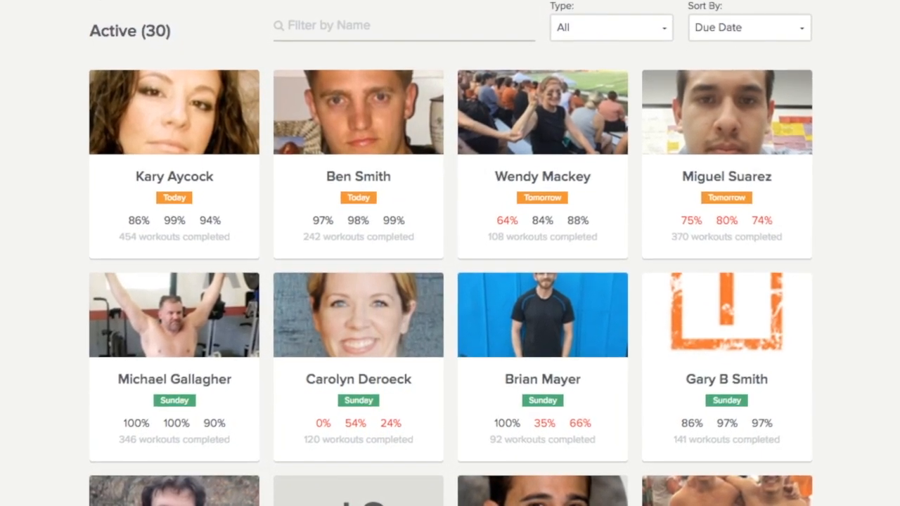
scroll(down, 3)
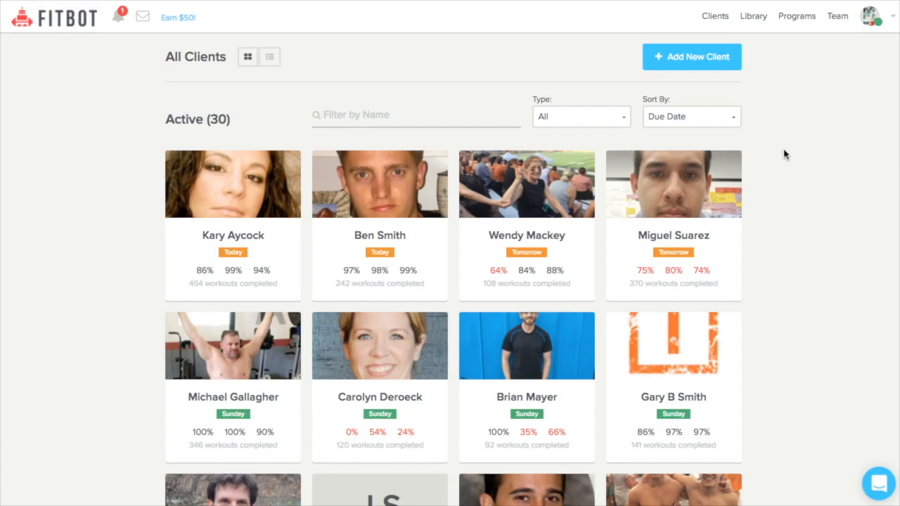
click(691, 117)
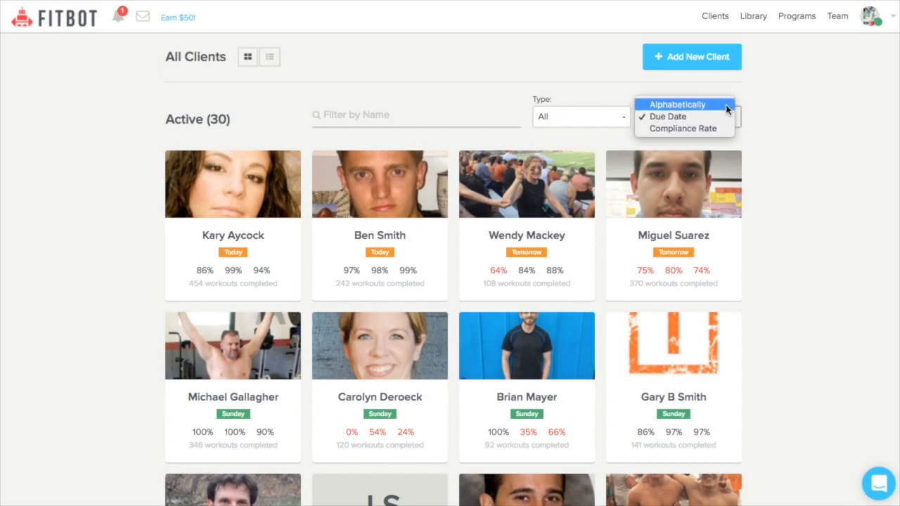
click(679, 104)
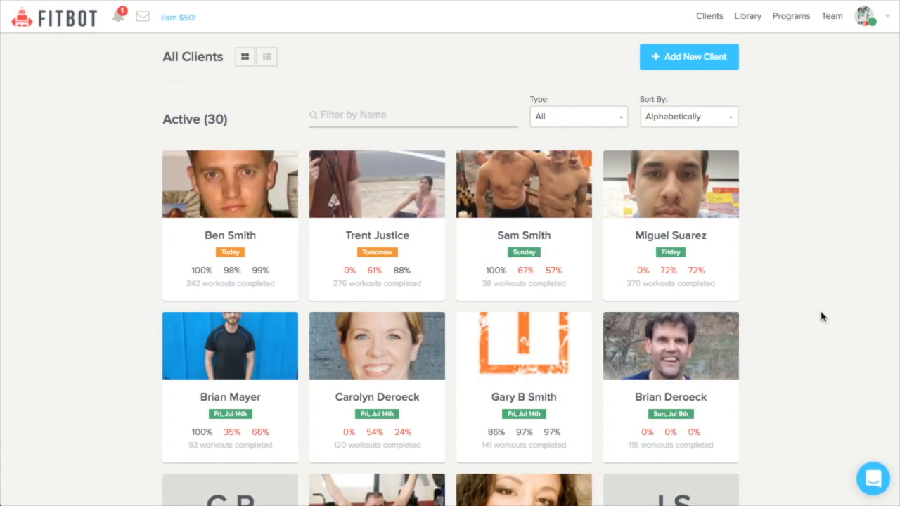
click(266, 57)
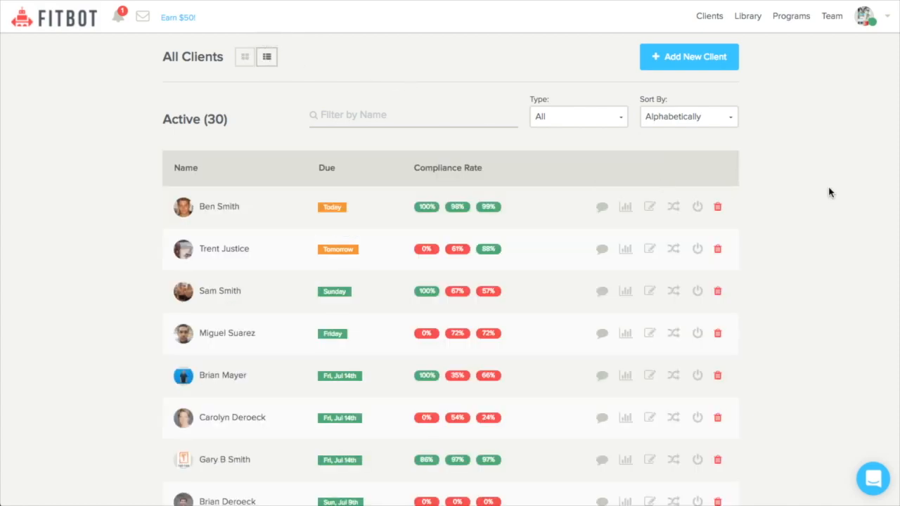
click(748, 16)
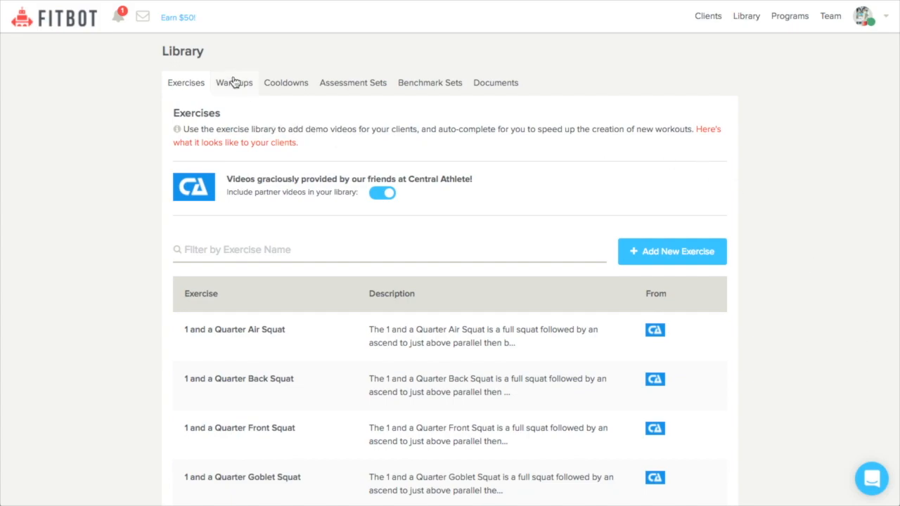
Browse the Warmups, Benchmark Sets and Documents libraries, then open Programs
click(234, 82)
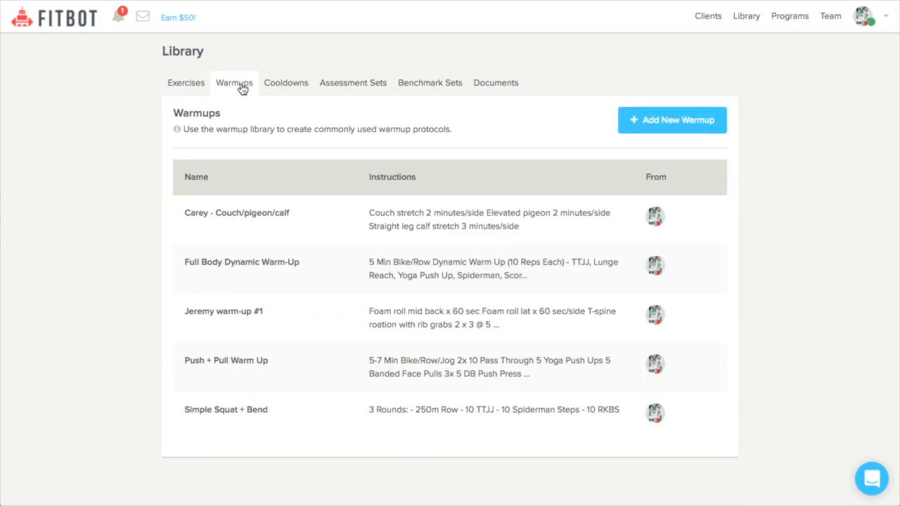
click(430, 82)
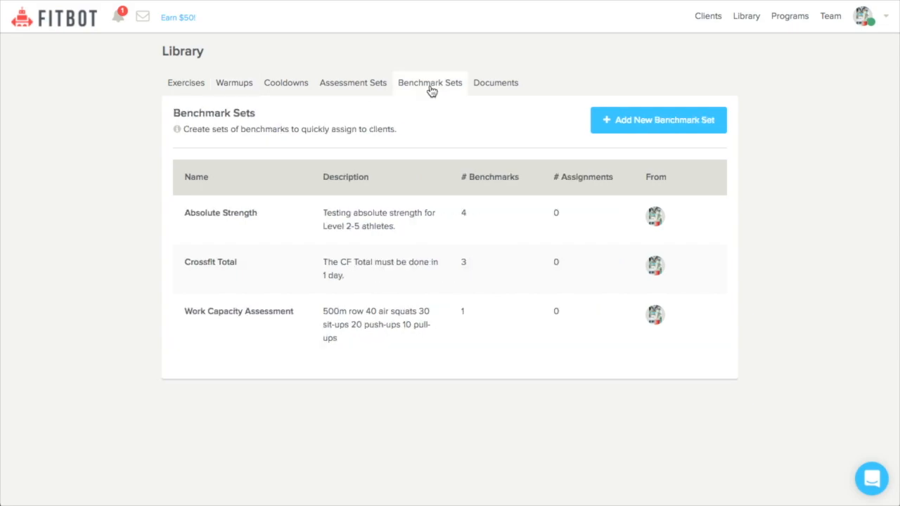
click(496, 82)
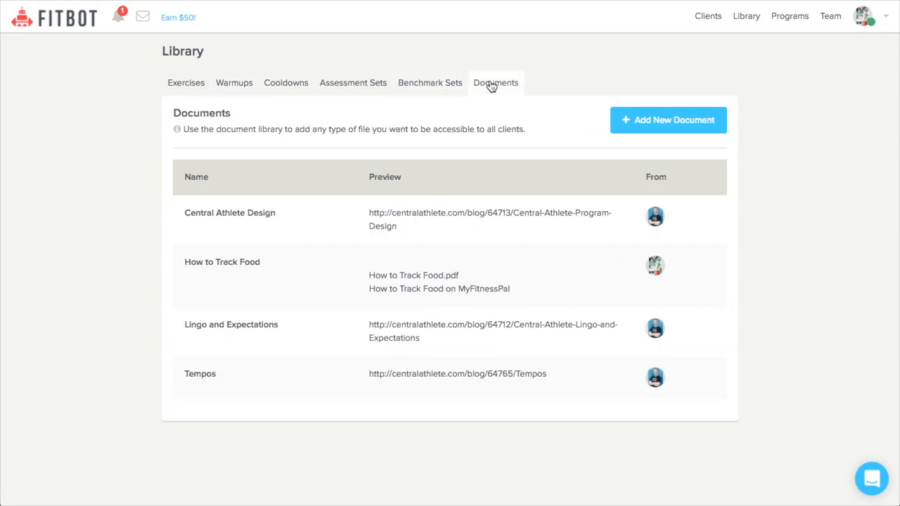
click(789, 15)
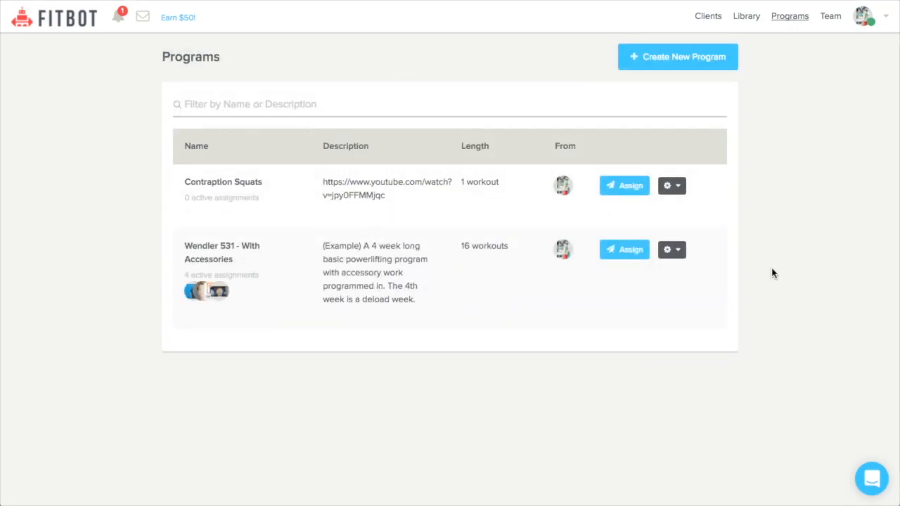
Review the Wendler 531 - With Accessories program calendar, then open account Settings
click(221, 253)
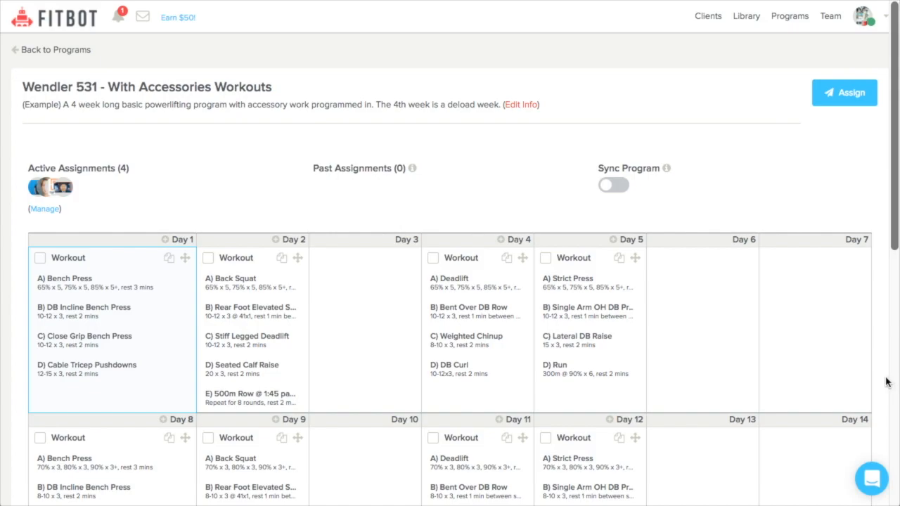
scroll(down, 3)
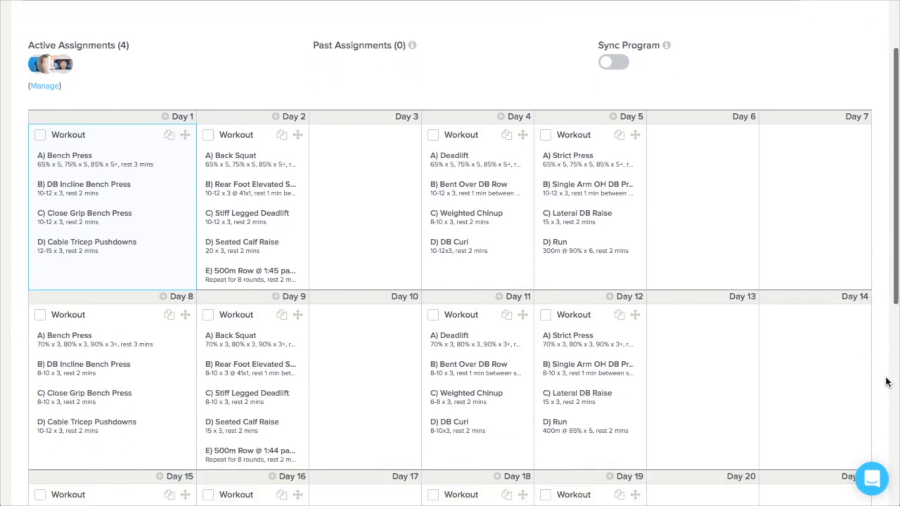
scroll(down, 3)
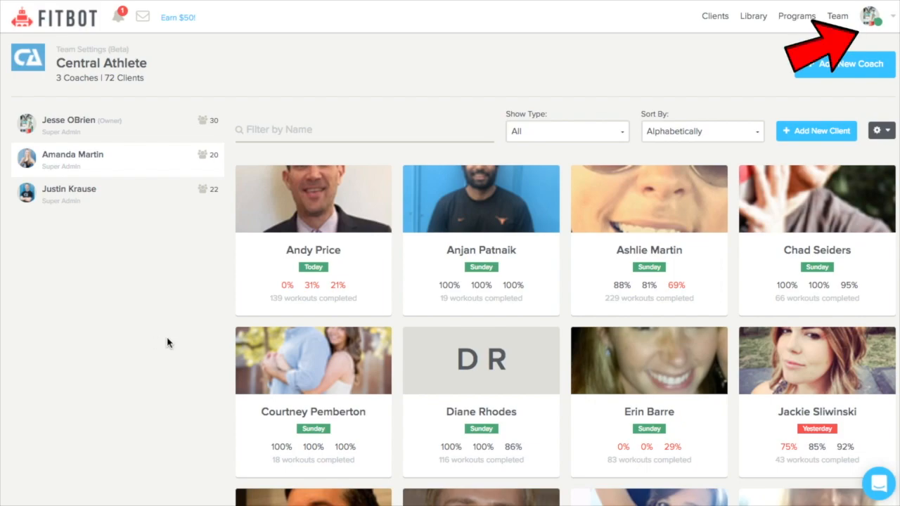
click(853, 15)
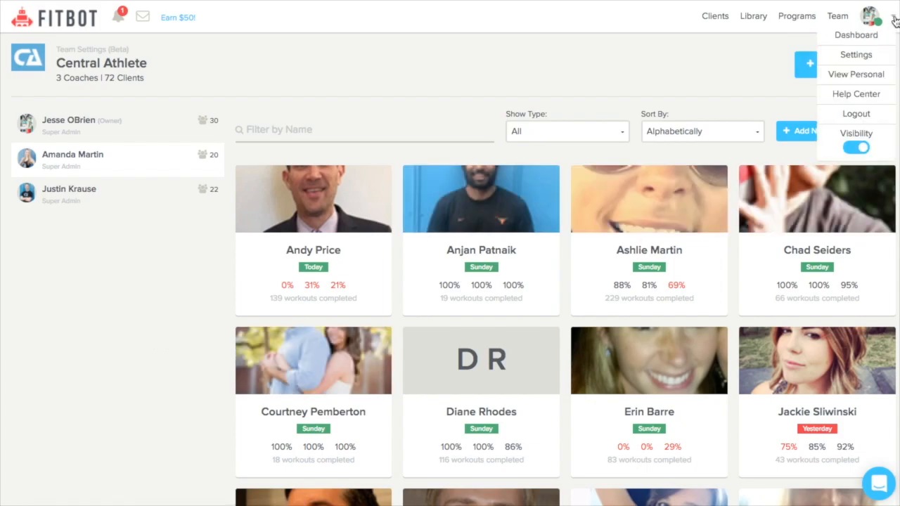
click(856, 54)
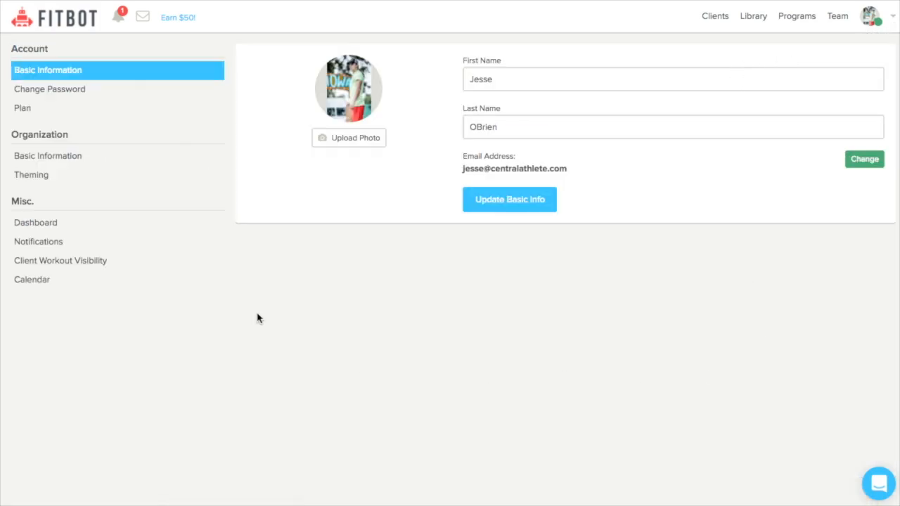
Browse Organization Basic Information, Theming and Dashboard settings, ending on Notifications
click(48, 156)
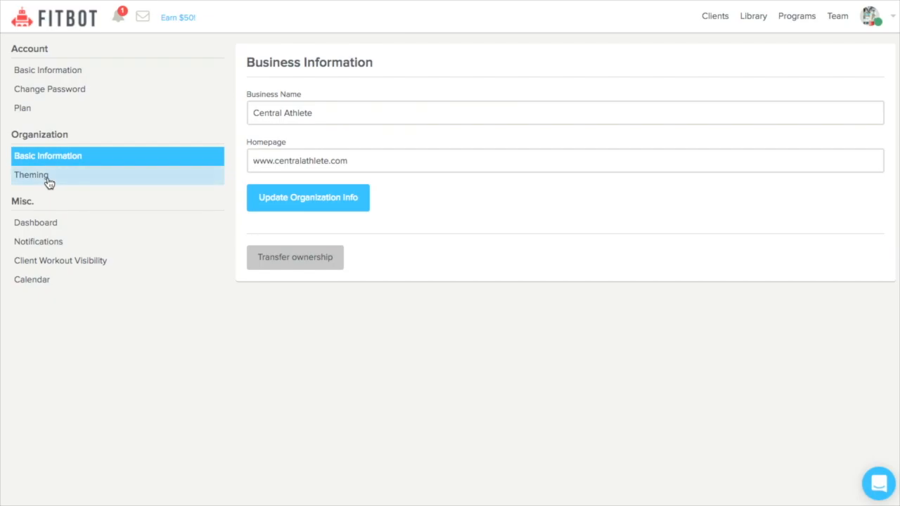
click(31, 175)
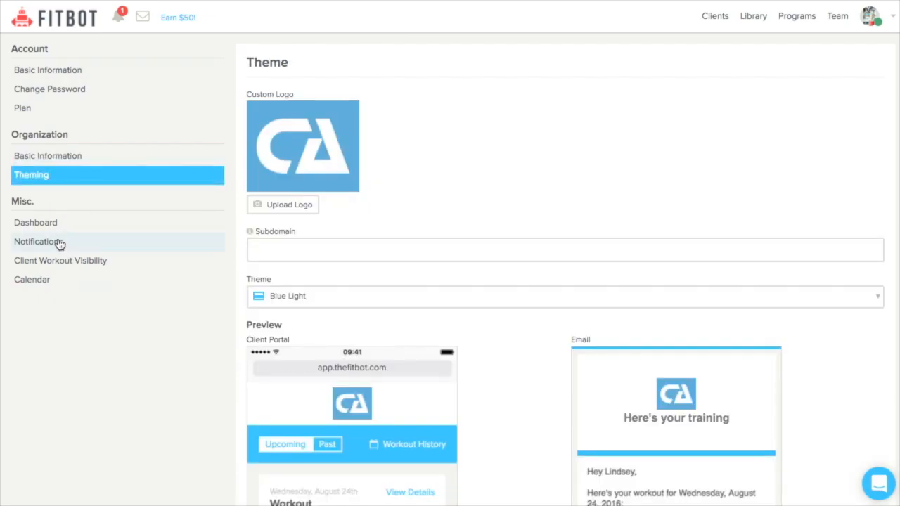
click(35, 222)
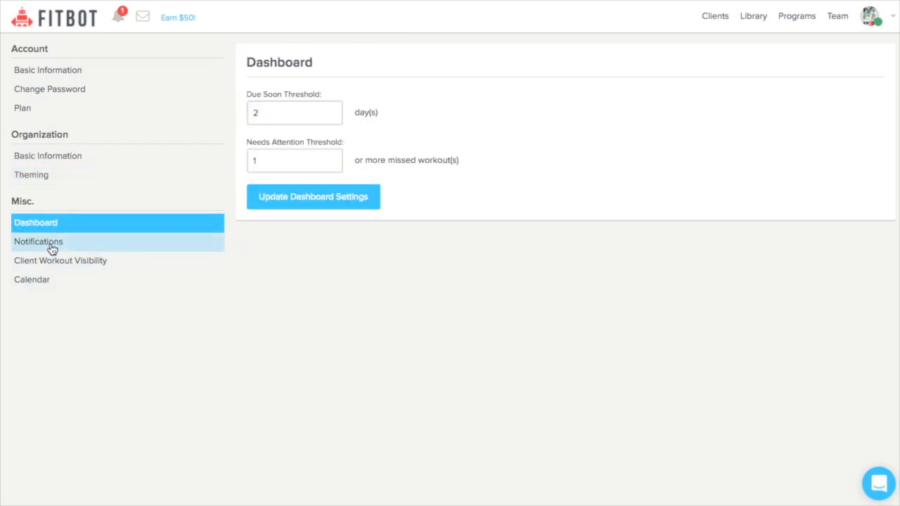
click(38, 241)
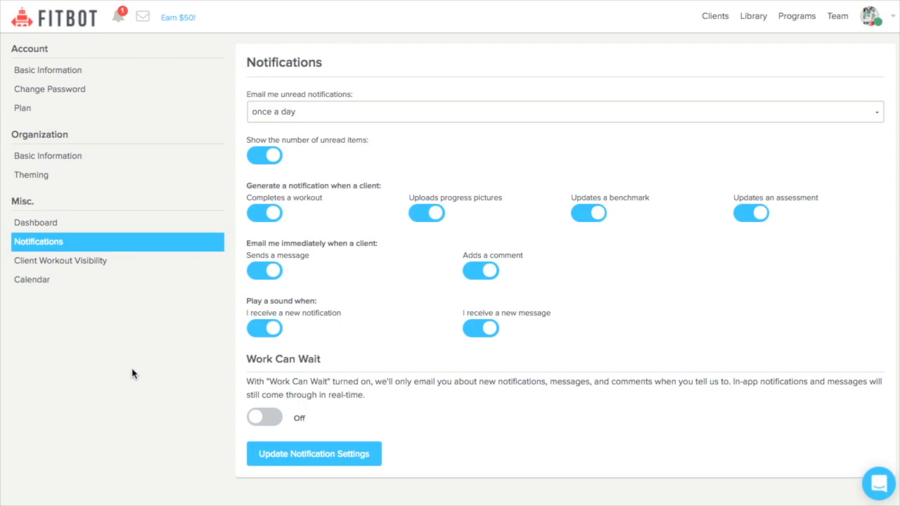
mouse_move(198, 359)
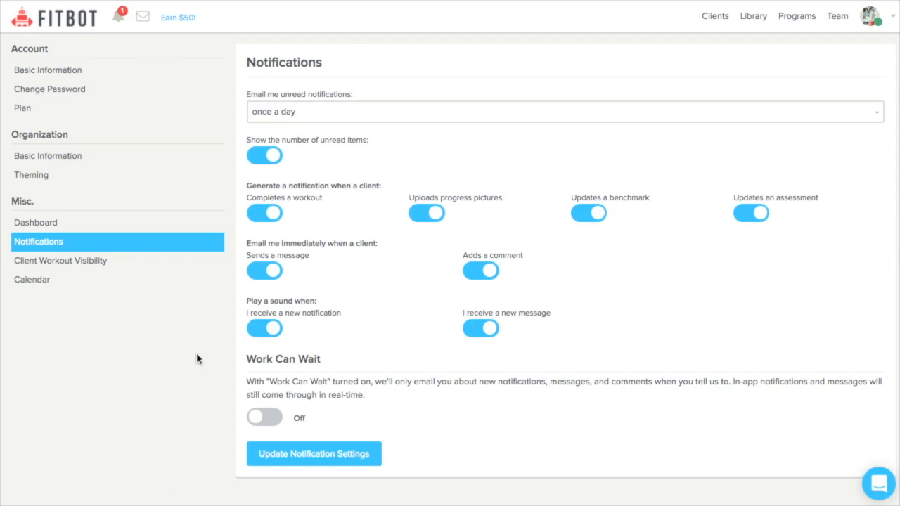